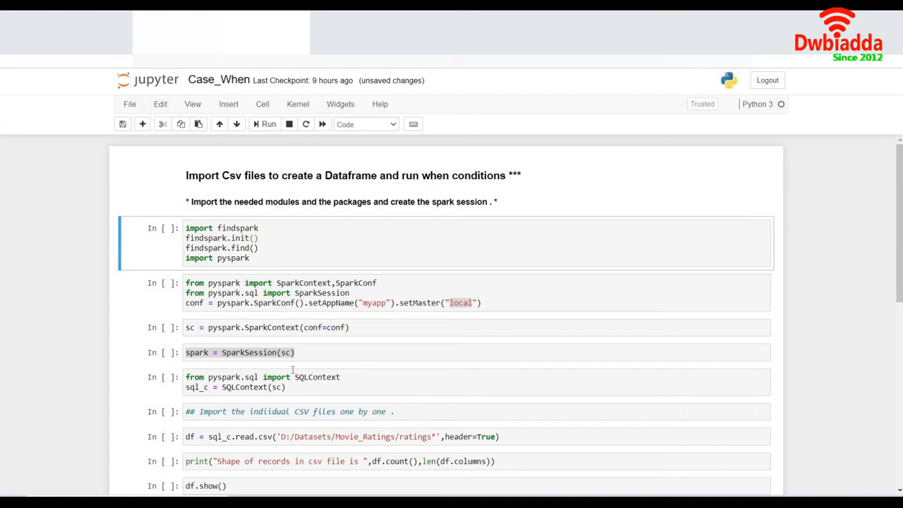
mouse_move(333, 181)
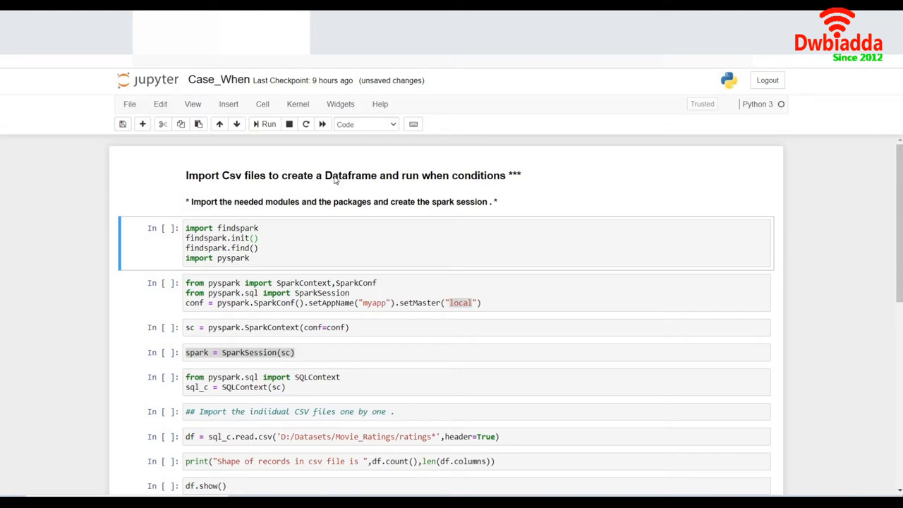
Step: Run the findspark, SparkConf import, SparkContext and SparkSession setup cells in order
click(265, 124)
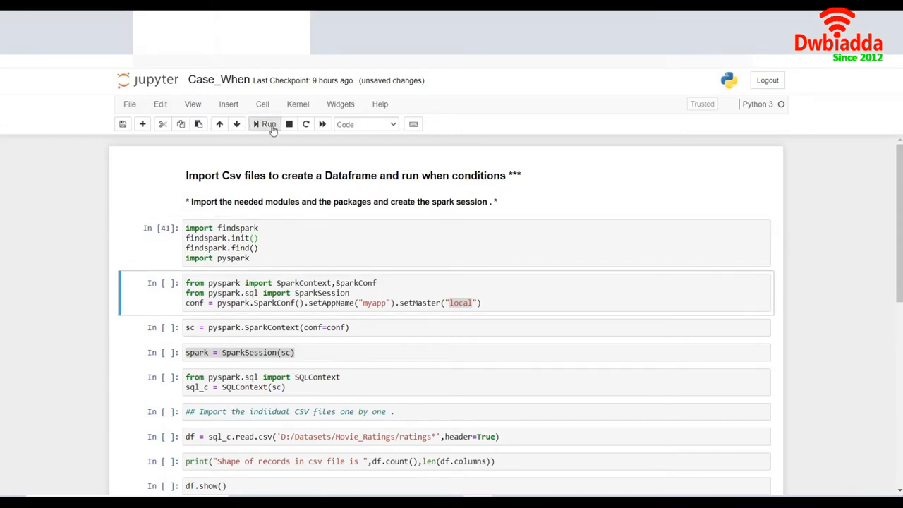
click(265, 124)
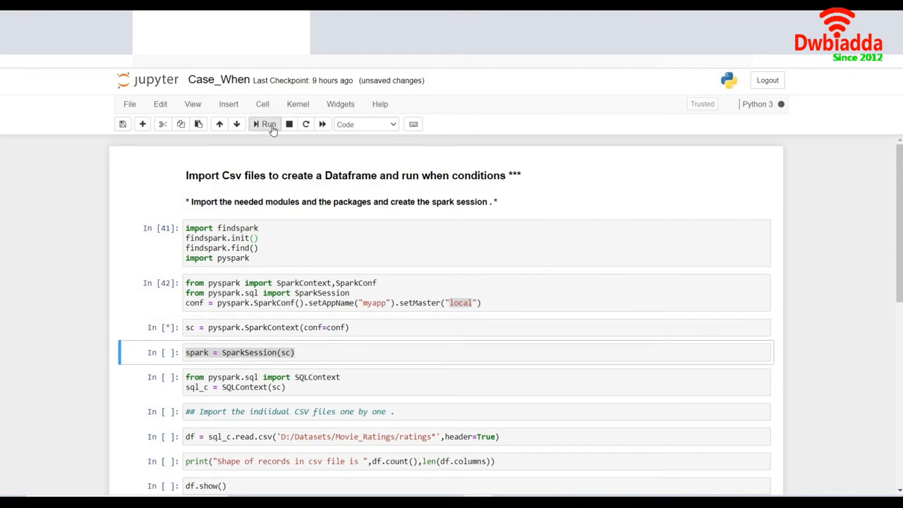
click(265, 124)
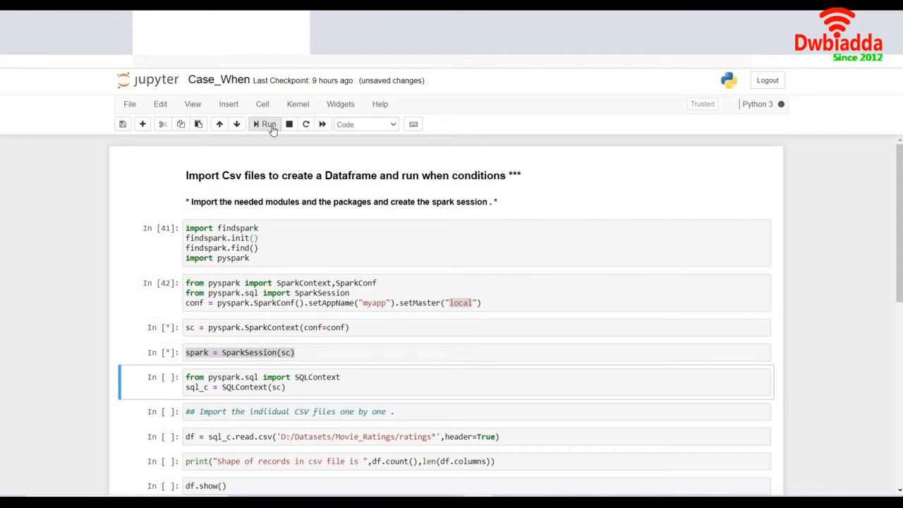
click(265, 124)
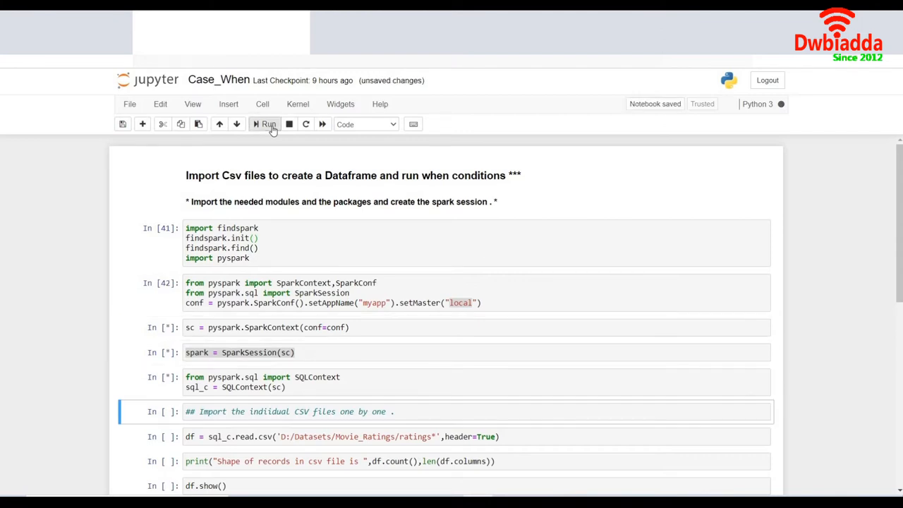
Step: Run the SQLContext import, the CSV comment cell and the ratings CSV load cell
click(265, 124)
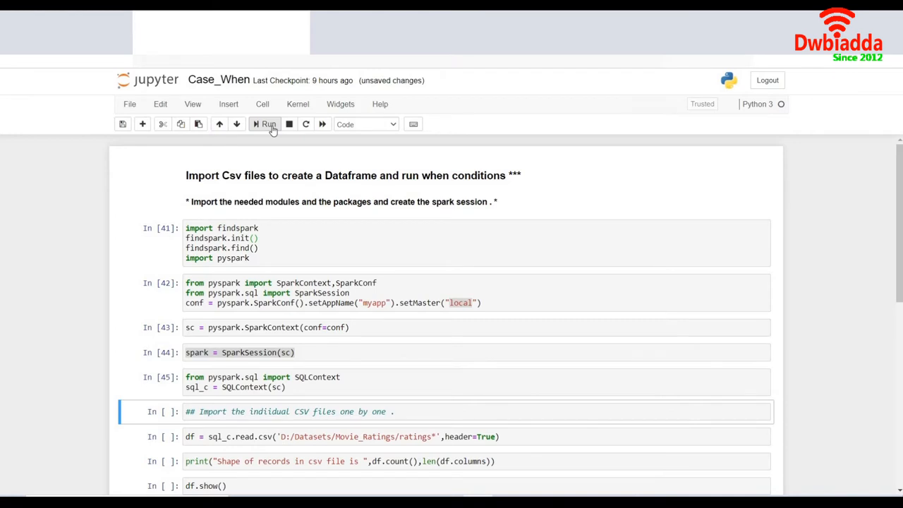
click(269, 124)
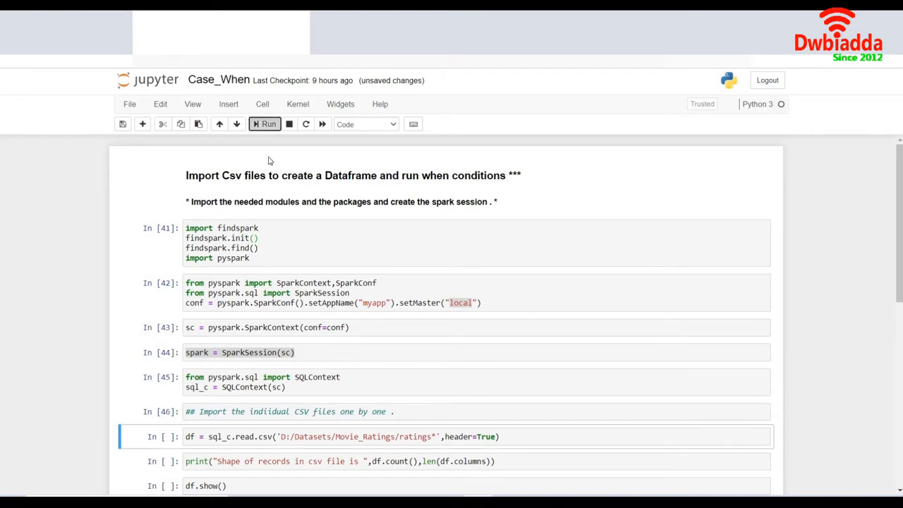
click(265, 124)
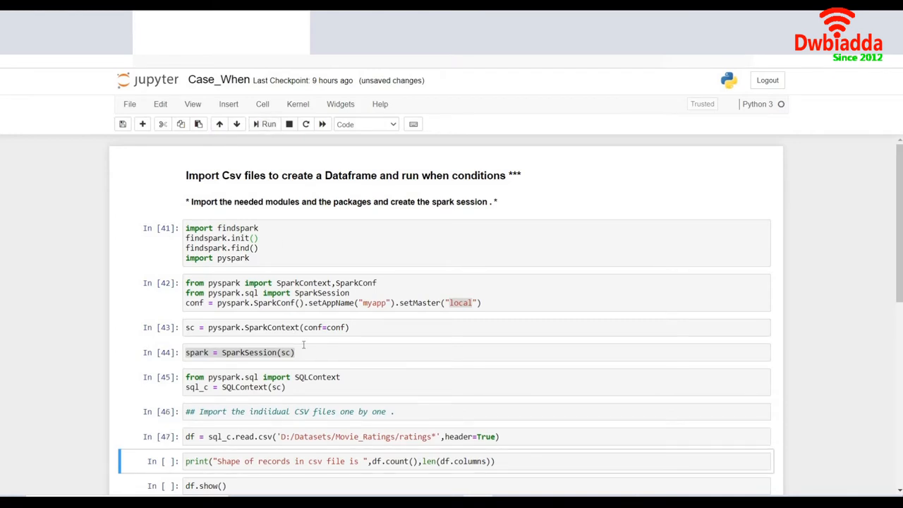
scroll(down, 3)
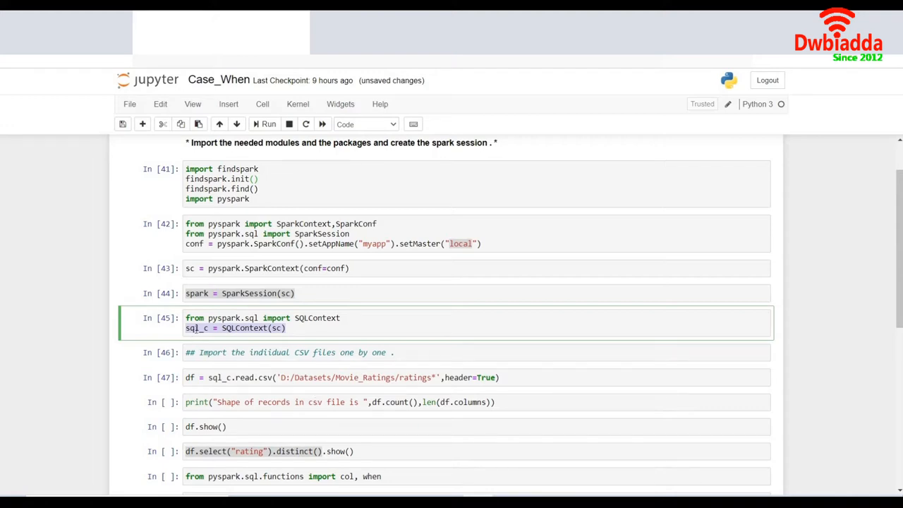
mouse_move(324, 340)
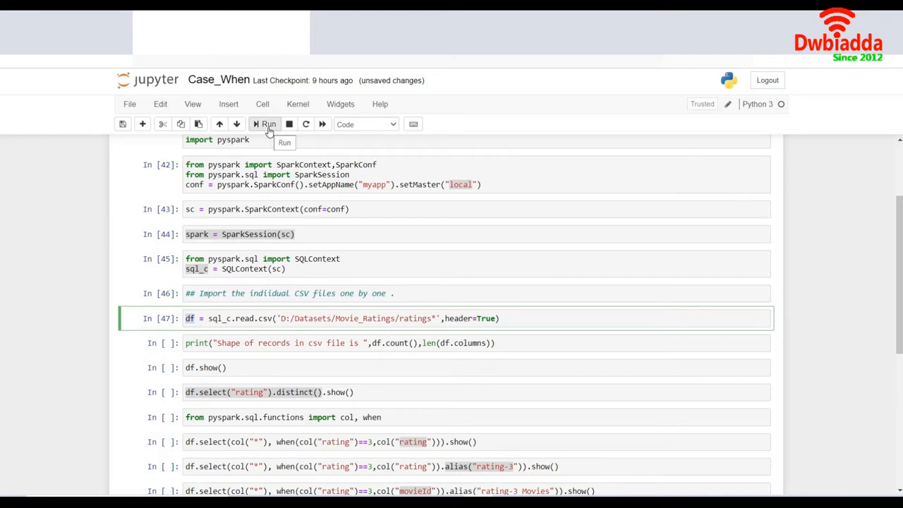
Step: Rerun the ratings CSV load and print its shape of 40000 records and 4 columns
click(265, 124)
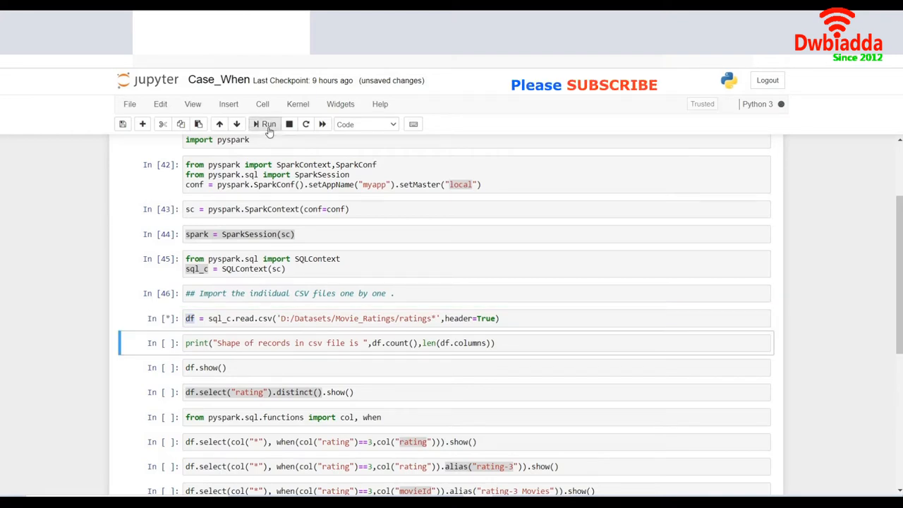
click(265, 124)
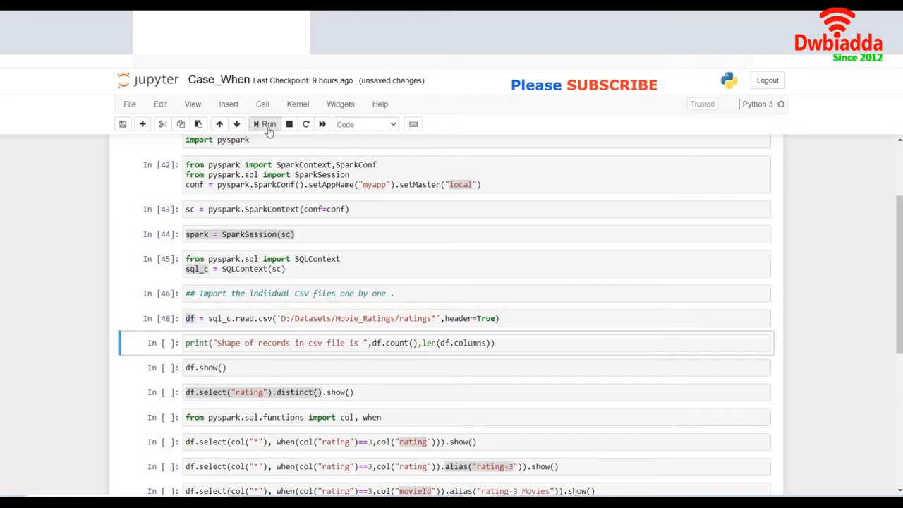
click(268, 125)
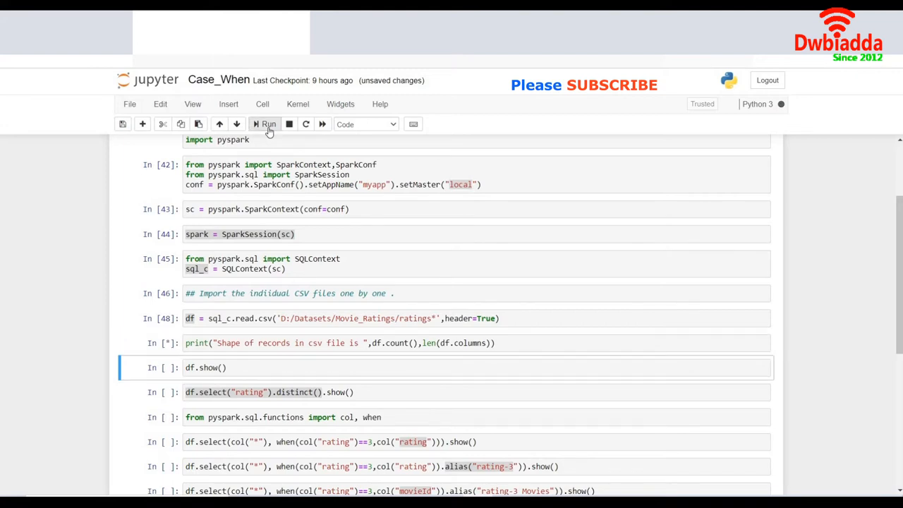
click(266, 124)
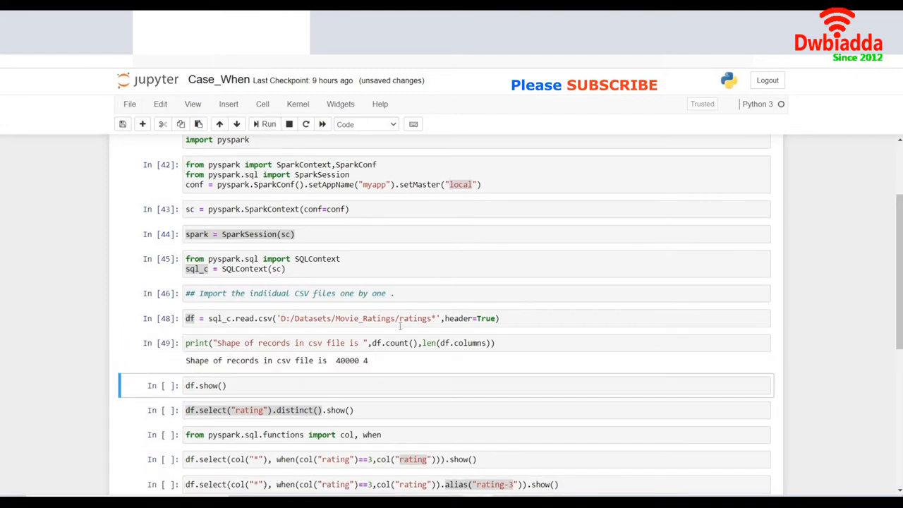
mouse_move(423, 360)
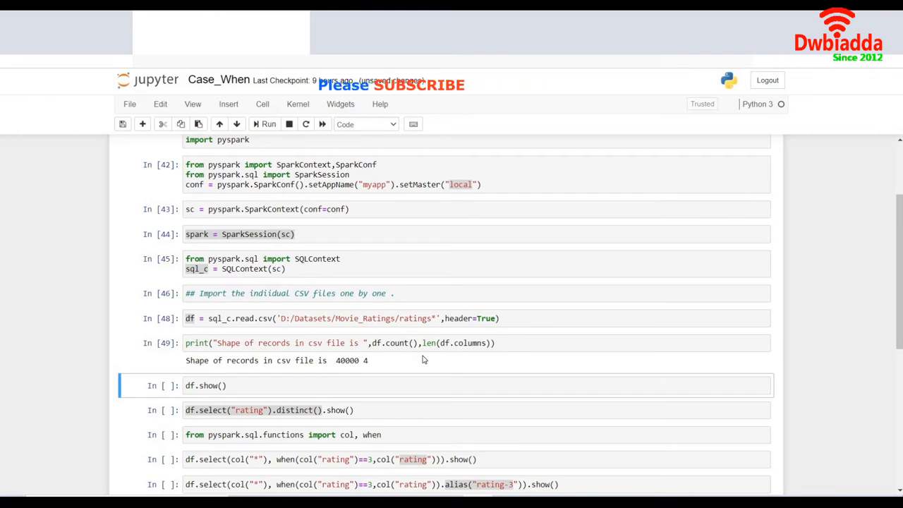
Step: View the df.show() table of the first 20 rows and highlight a Date value
scroll(down, 3)
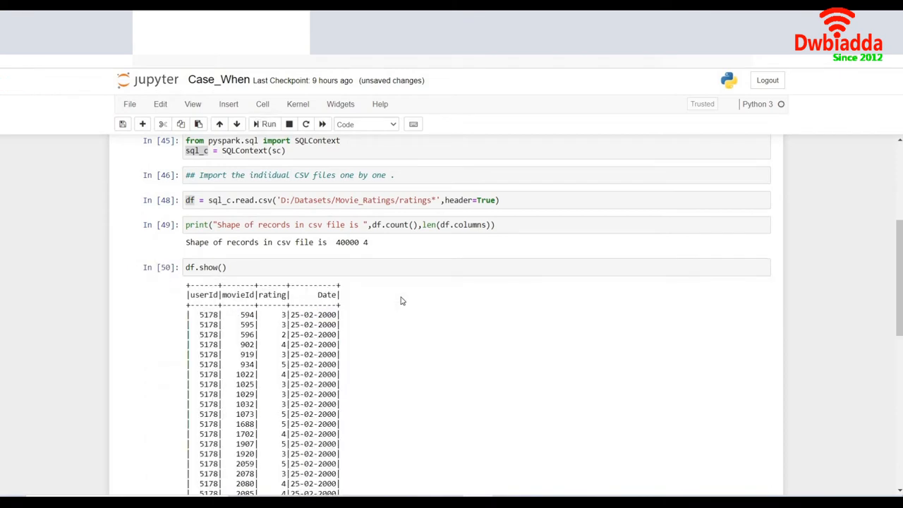
scroll(down, 3)
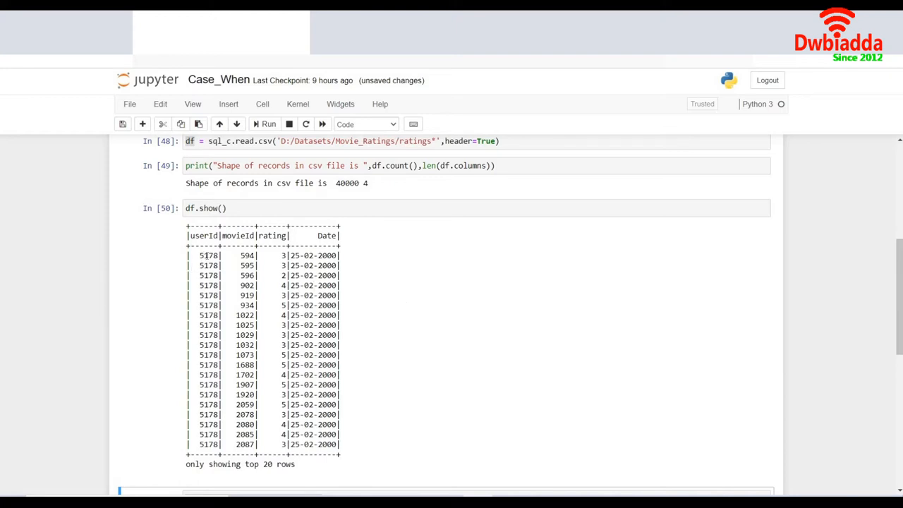
double_click(207, 255)
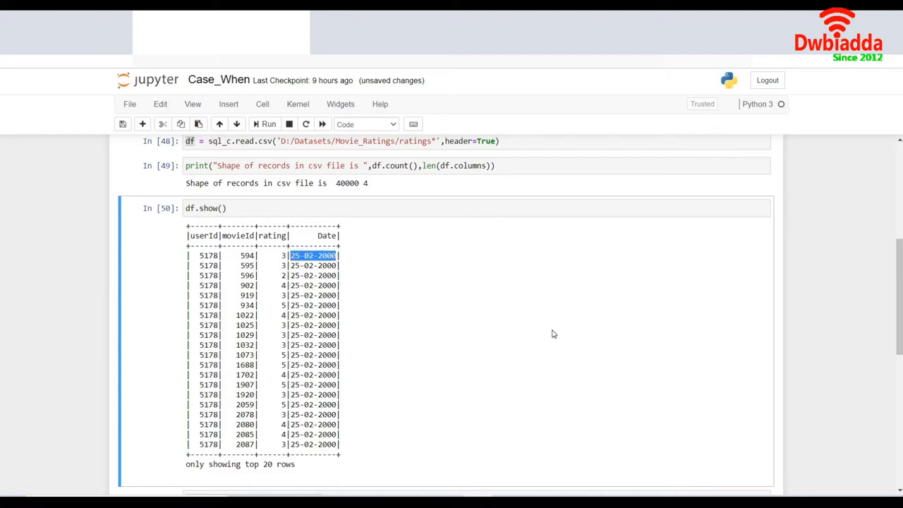
Step: Scroll through the distinct ratings output listing ten values from 0.5 to 5
scroll(down, 3)
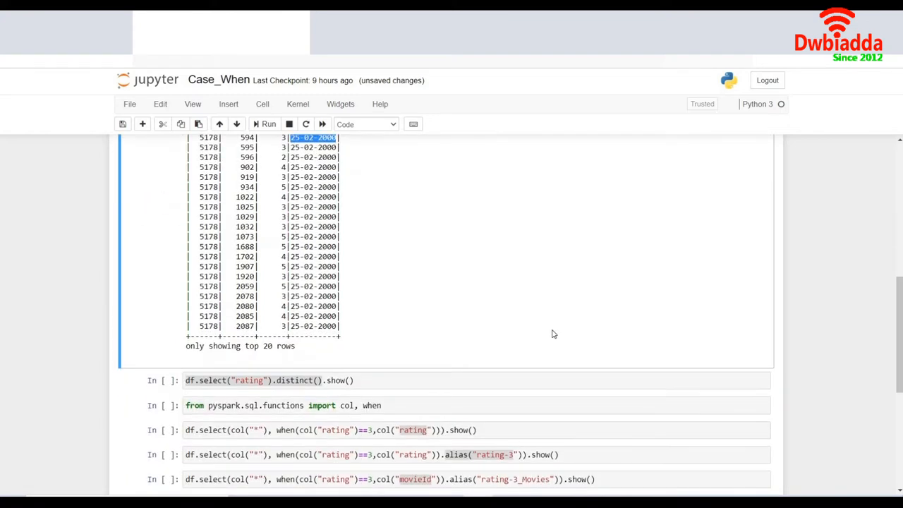
mouse_move(431, 364)
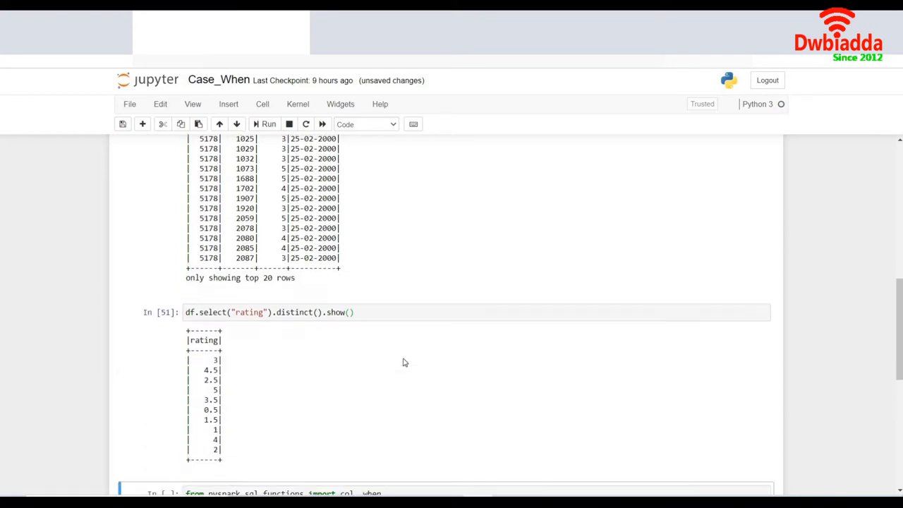
scroll(down, 3)
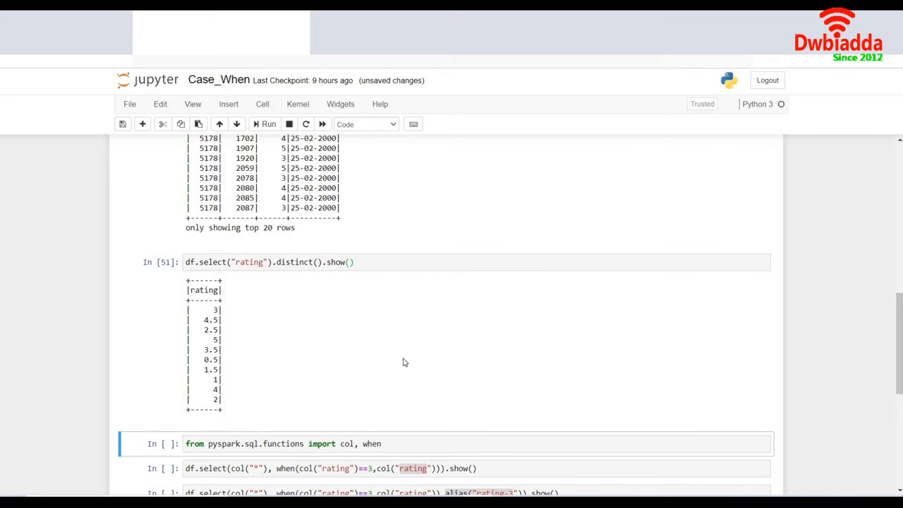
scroll(down, 3)
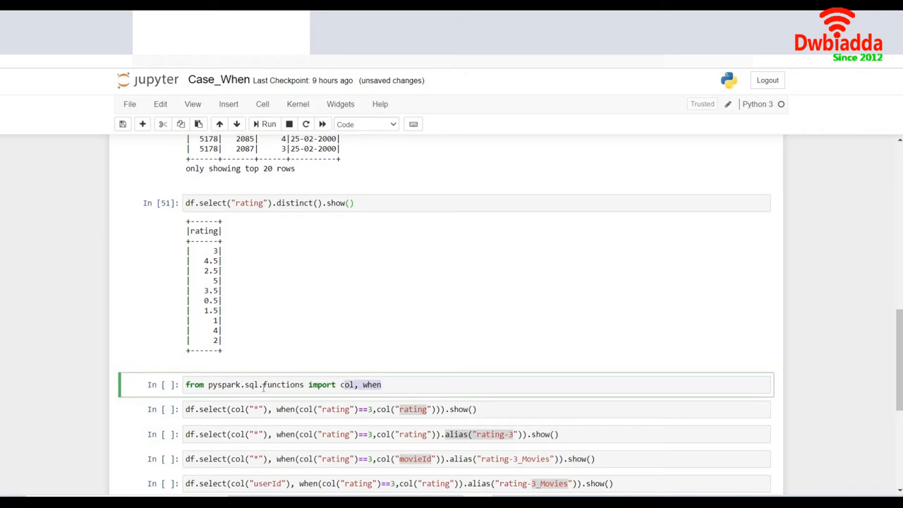
Step: Run the 'from pyspark.sql.functions import col, when' cell
click(383, 384)
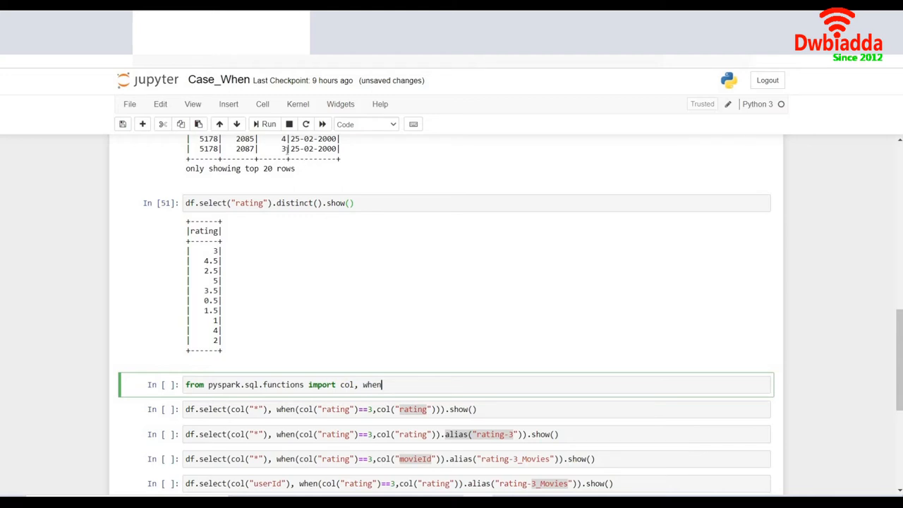
click(265, 124)
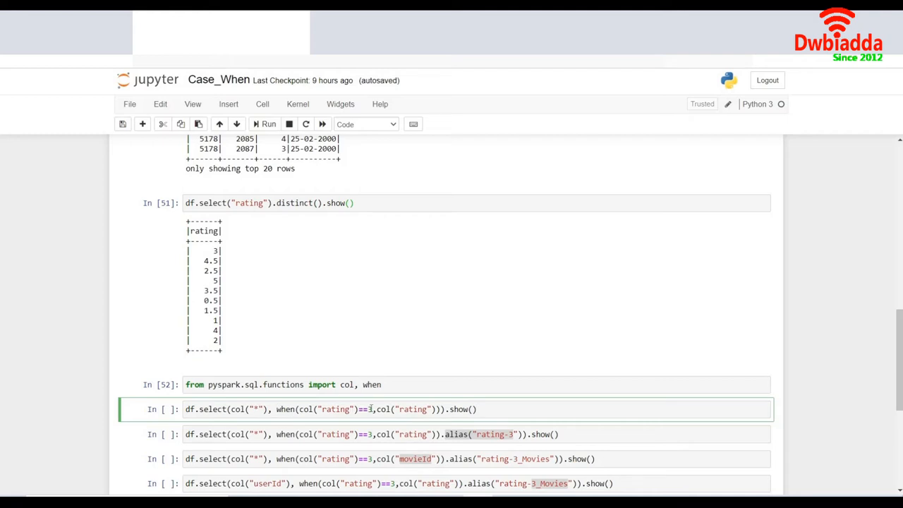
drag(276, 409, 372, 409)
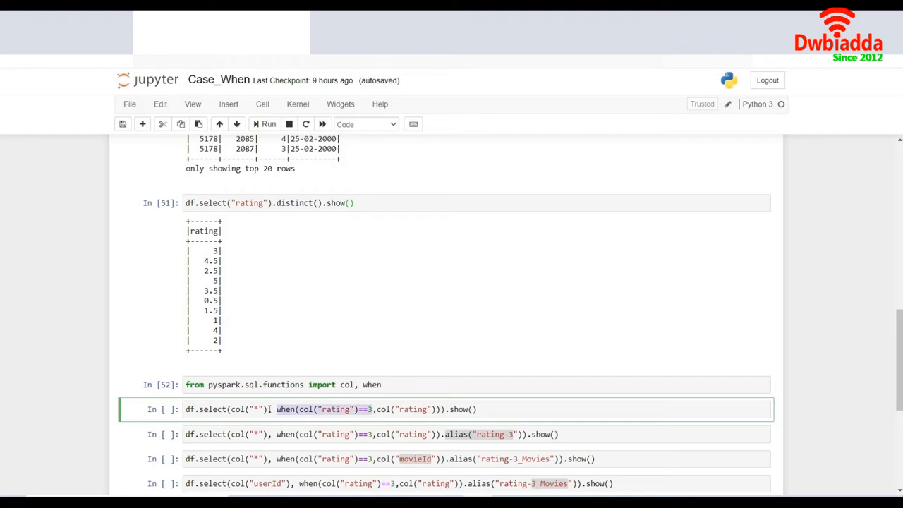
mouse_move(384, 416)
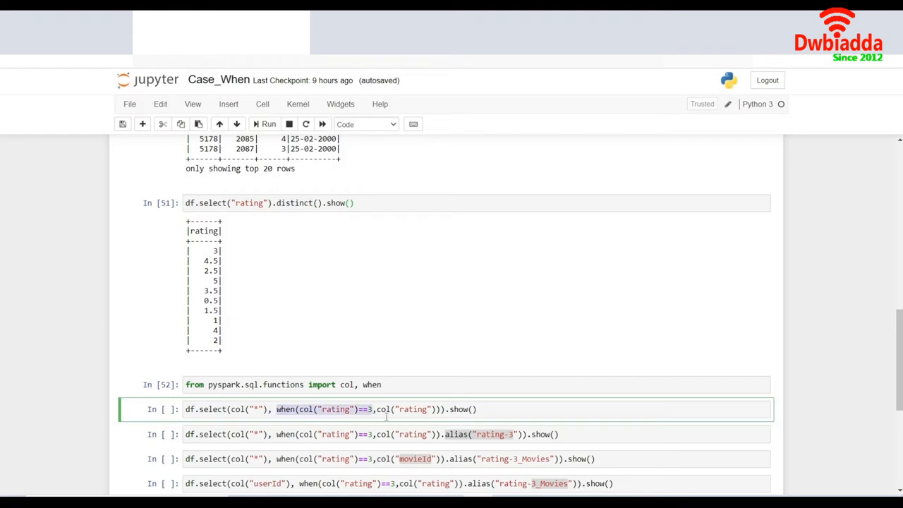
mouse_move(302, 427)
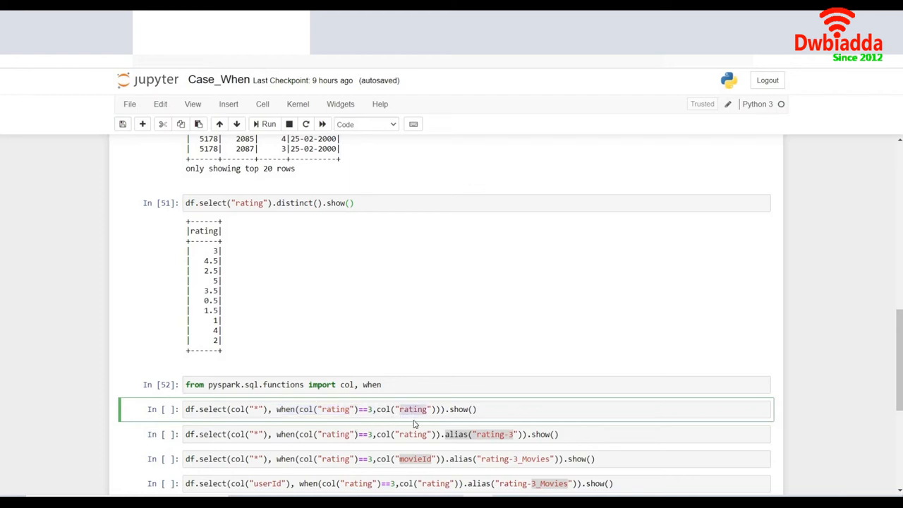
click(481, 409)
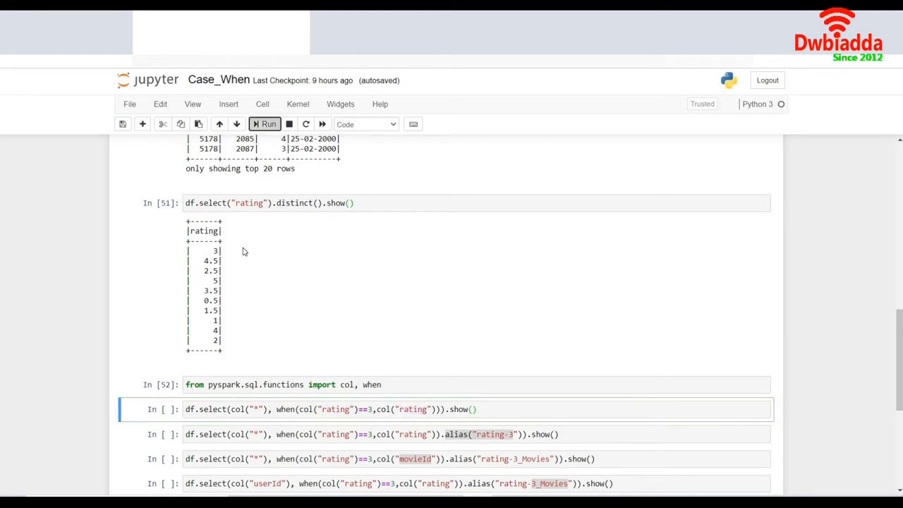
Step: Run the select with when(rating==3) and highlight the col("*") all-columns part
click(266, 124)
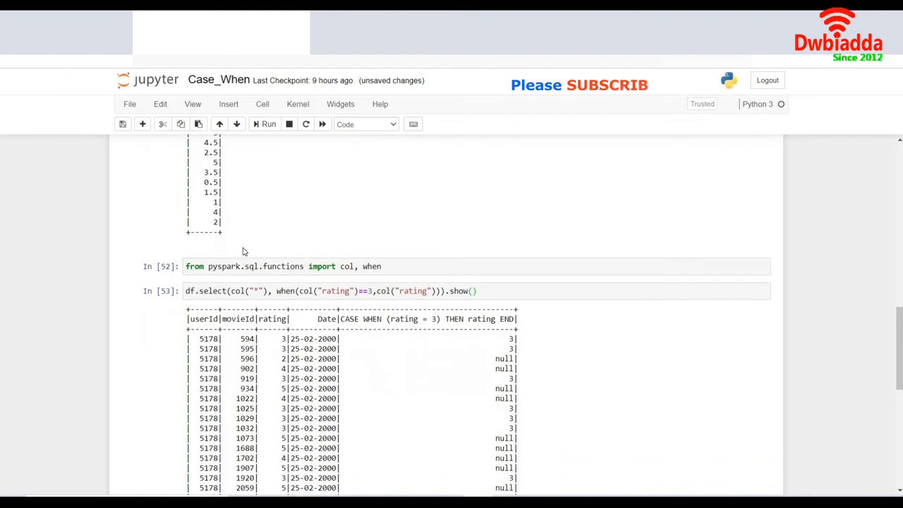
scroll(down, 3)
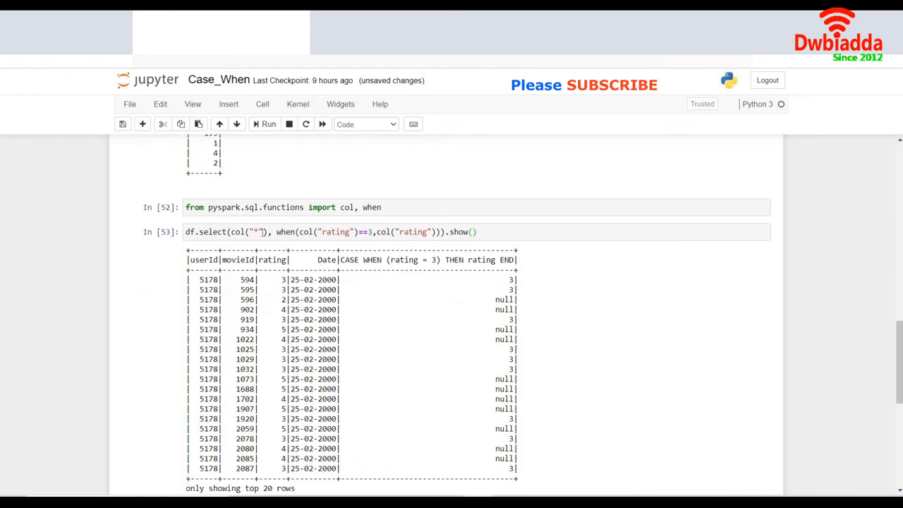
drag(201, 259, 336, 260)
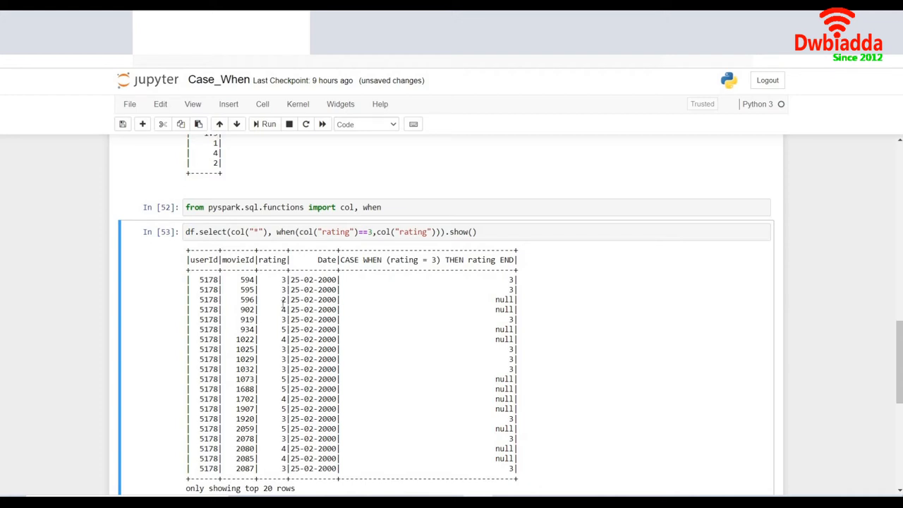
Step: Review the default CASE WHEN (rating = 3) header and move to the aliasing cell
scroll(down, 3)
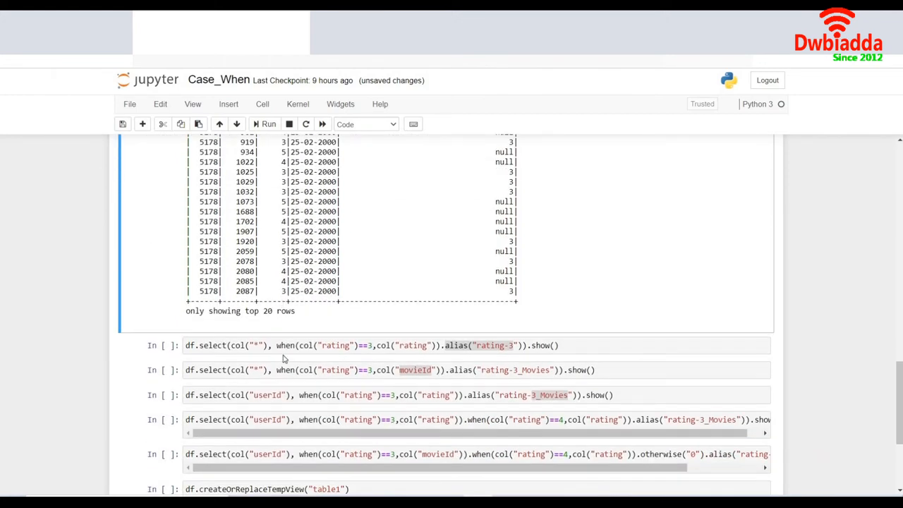
click(285, 344)
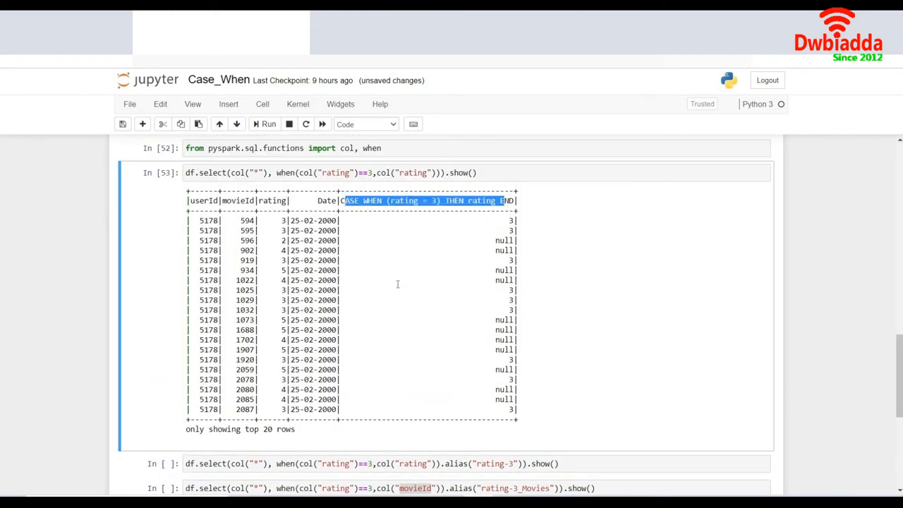
scroll(down, 3)
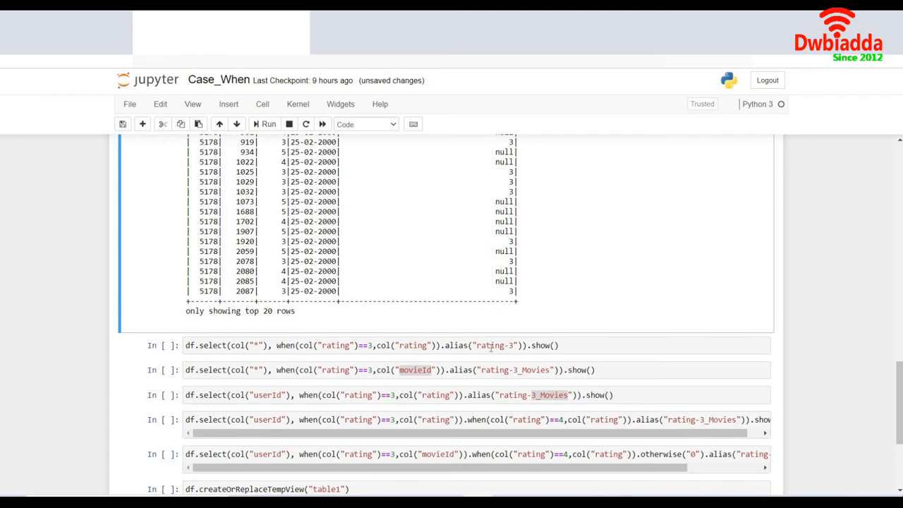
Step: Run the .alias("rating-3") cell and pick out the renamed rating-3 header
click(265, 124)
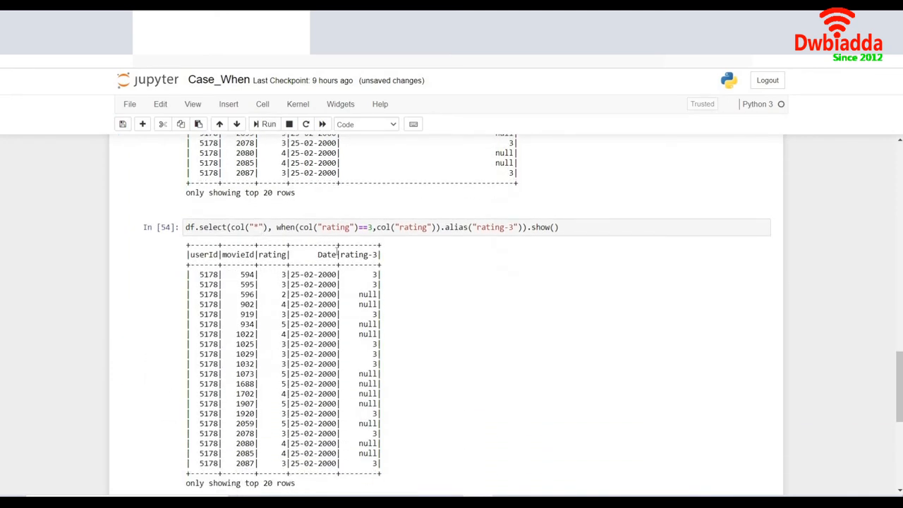
double_click(358, 254)
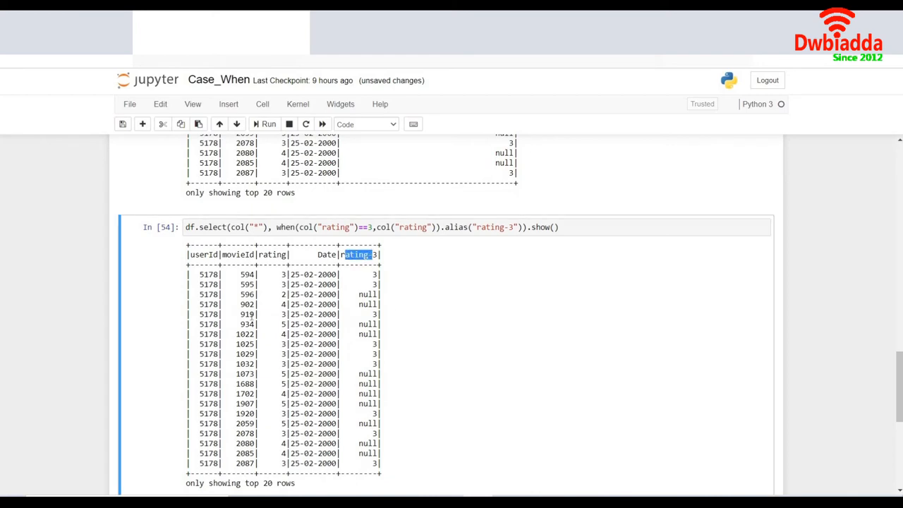
scroll(down, 3)
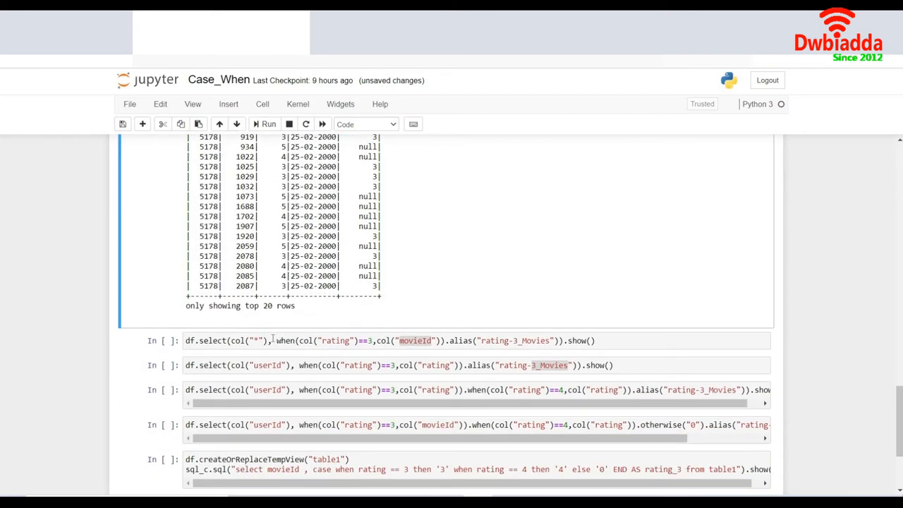
Step: Run the cell returning movieId as rating-3_Movies when rating is 3, null otherwise
click(275, 340)
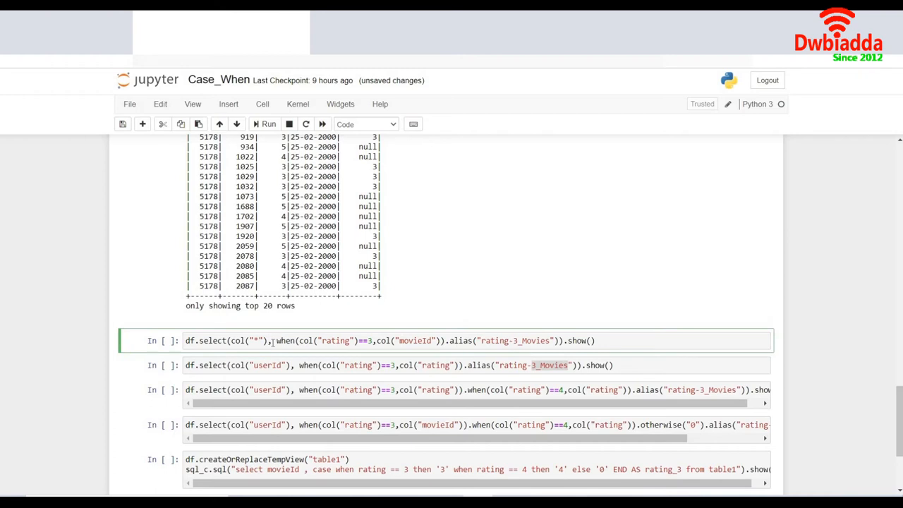
click(274, 340)
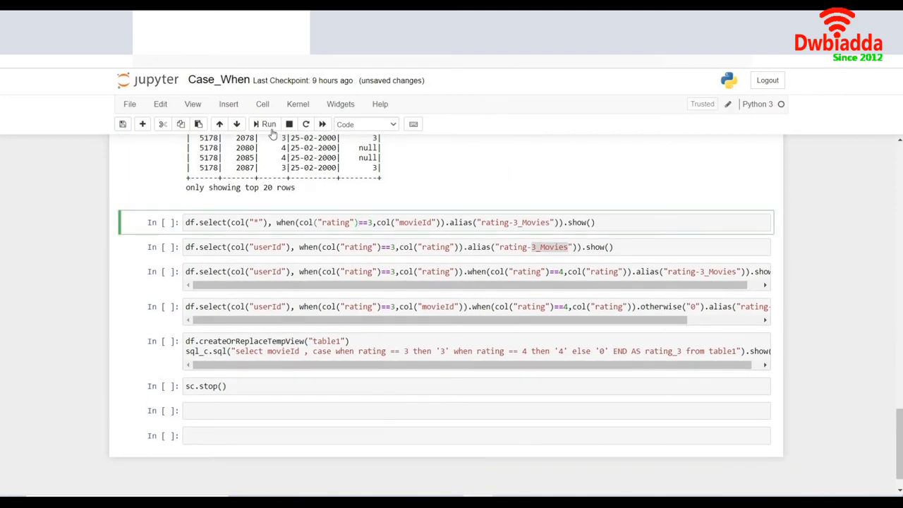
click(265, 124)
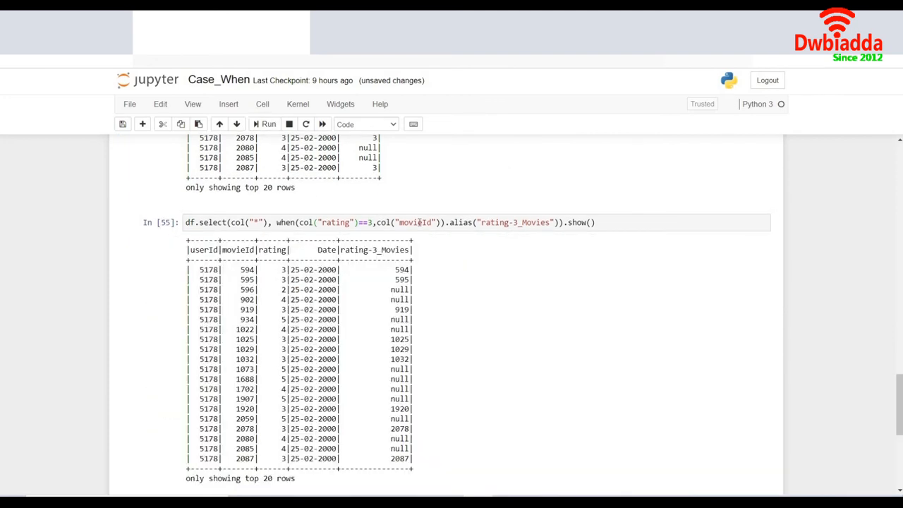
scroll(down, 3)
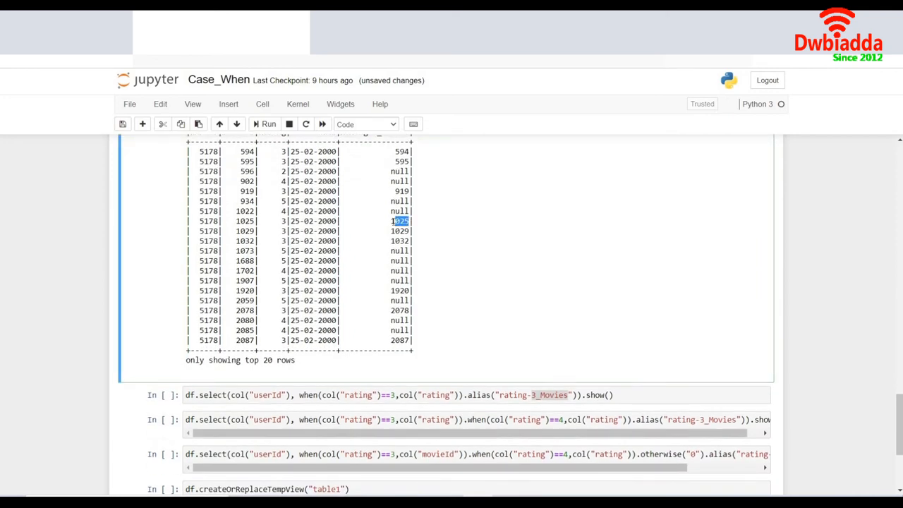
scroll(down, 3)
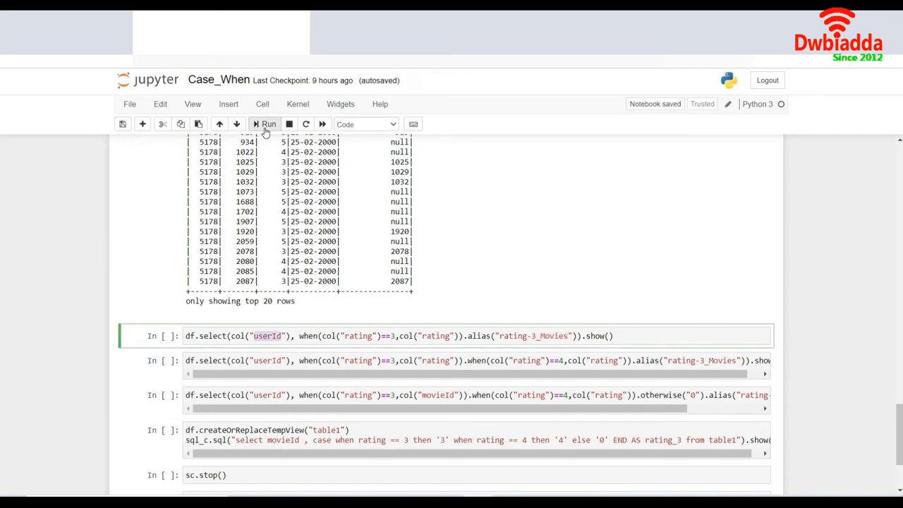
Step: Run the cell selecting only userId with the aliased rating-3_Movies column of 3 or null
click(265, 124)
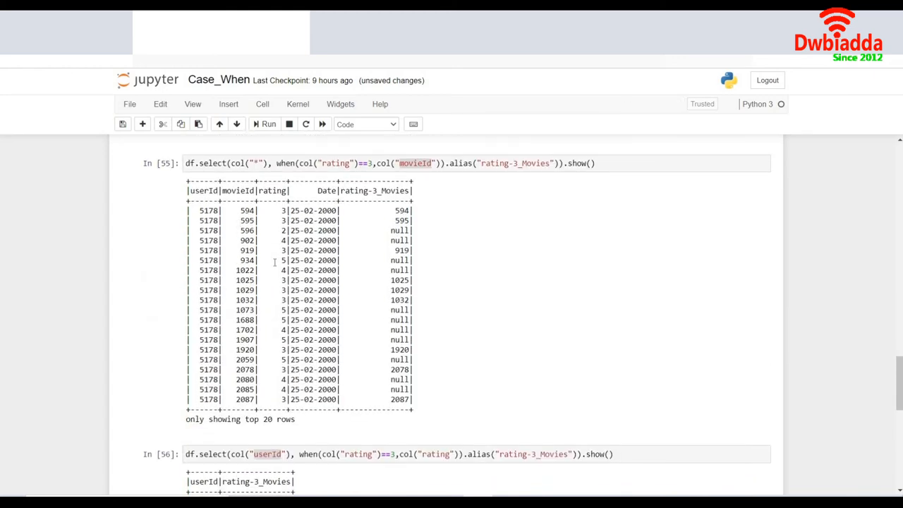
scroll(down, 3)
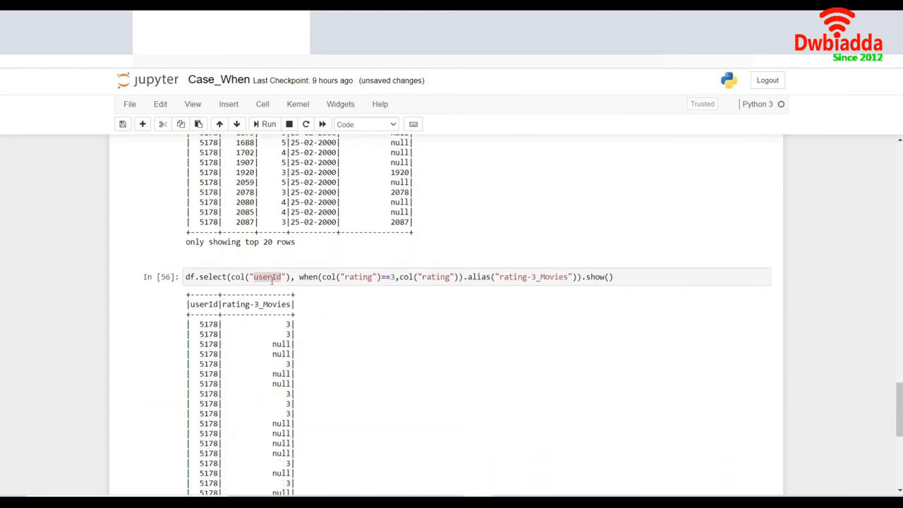
click(271, 277)
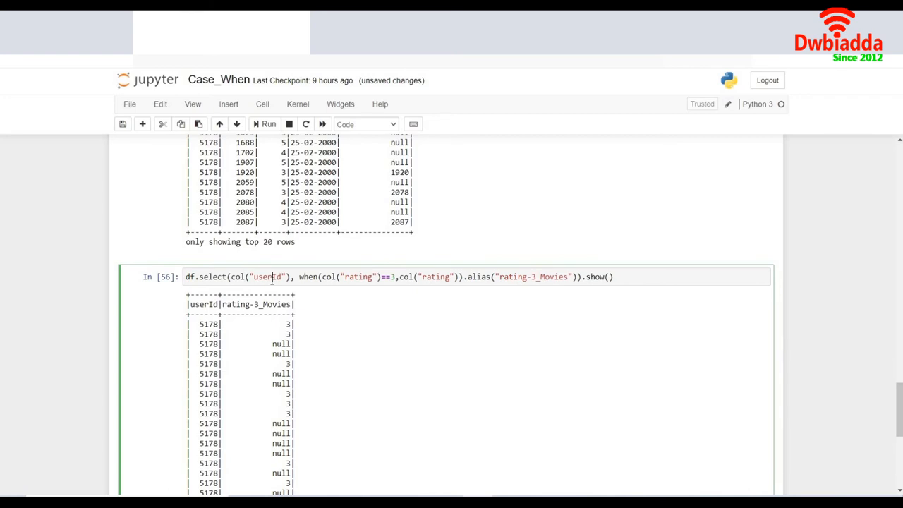
scroll(down, 3)
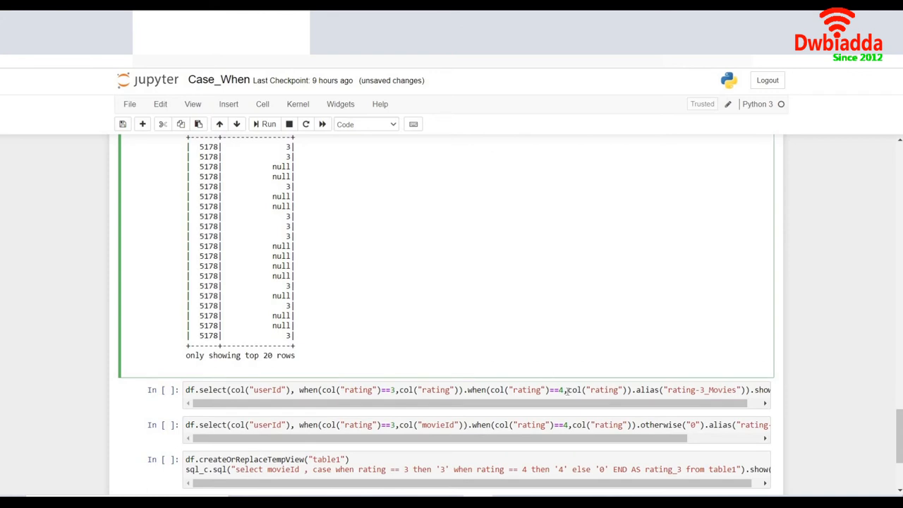
Step: Run the chained when(rating==3).when(rating==4) cell showing 3, 4 or null per user
click(317, 389)
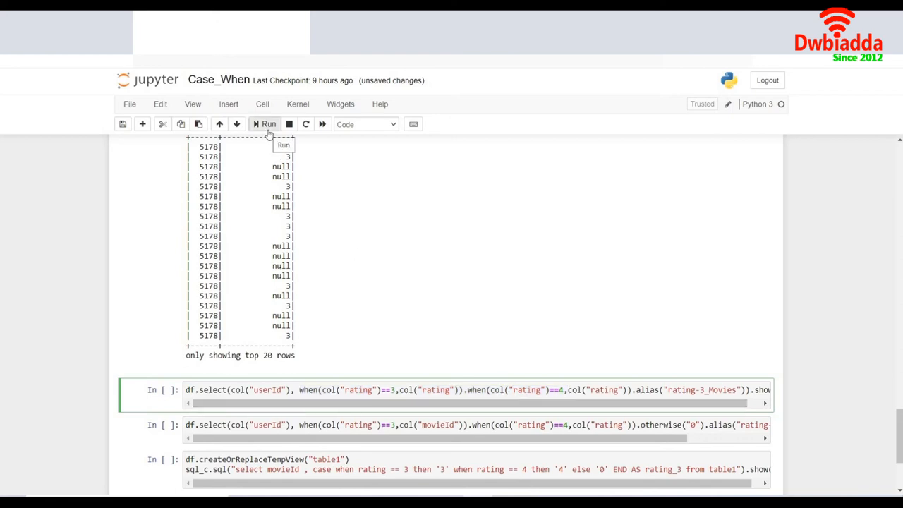
click(265, 124)
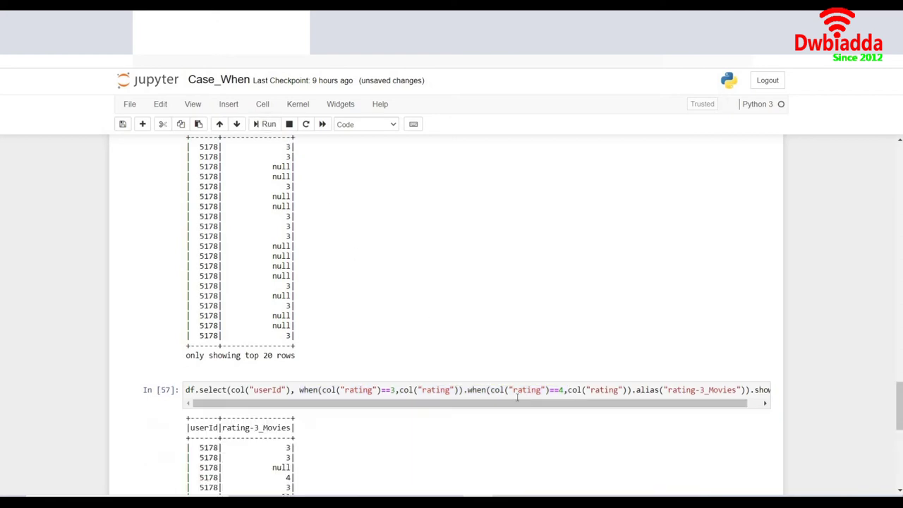
scroll(down, 3)
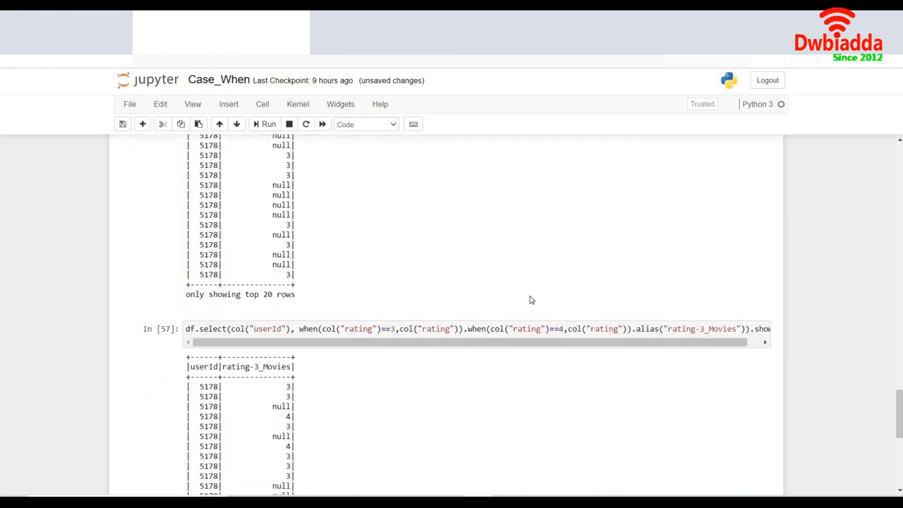
scroll(down, 3)
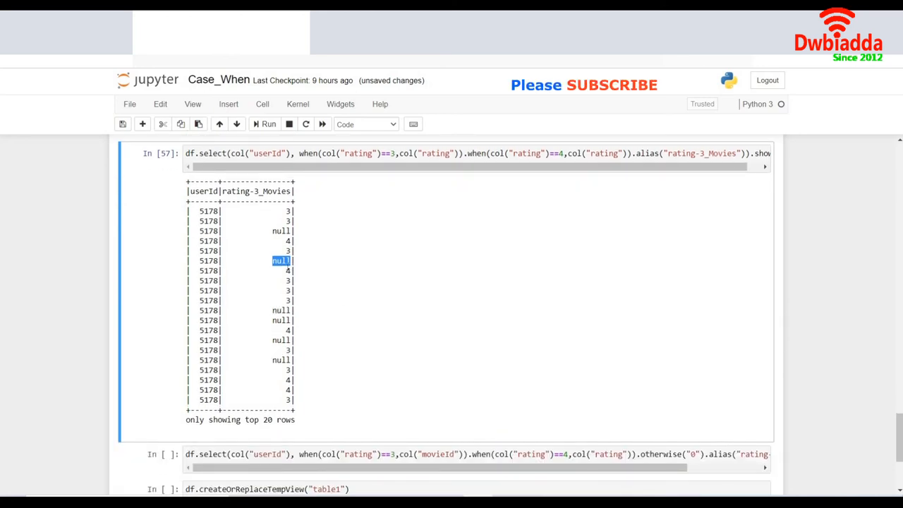
Step: Highlight the otherwise("0") call and inspect the resulting rating-3_Movies column output
scroll(down, 3)
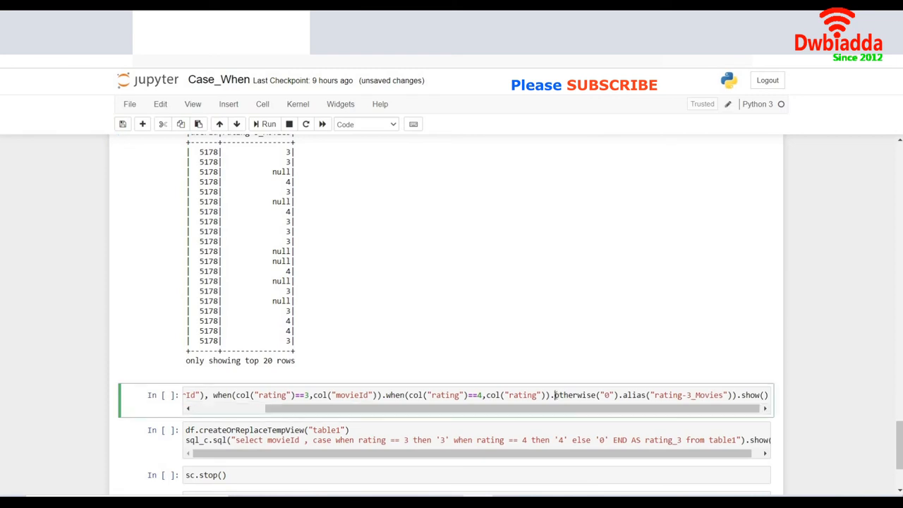
double_click(578, 395)
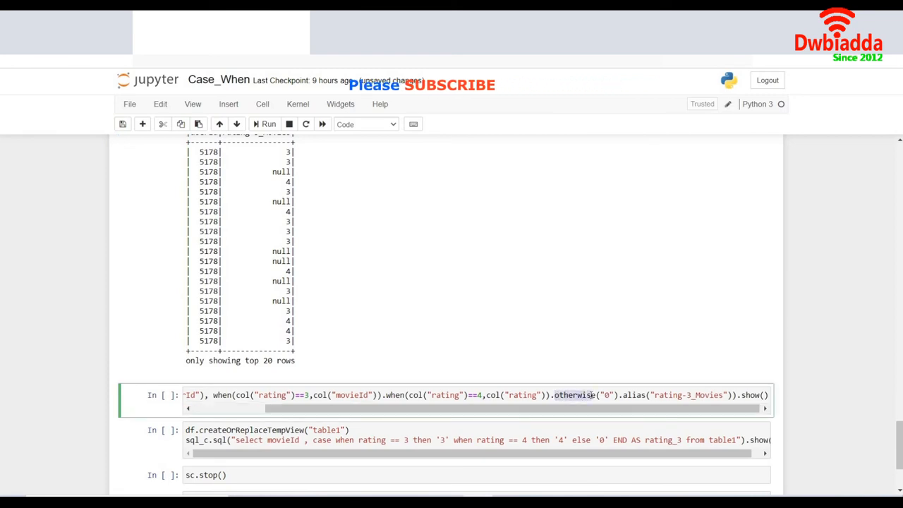
mouse_move(345, 338)
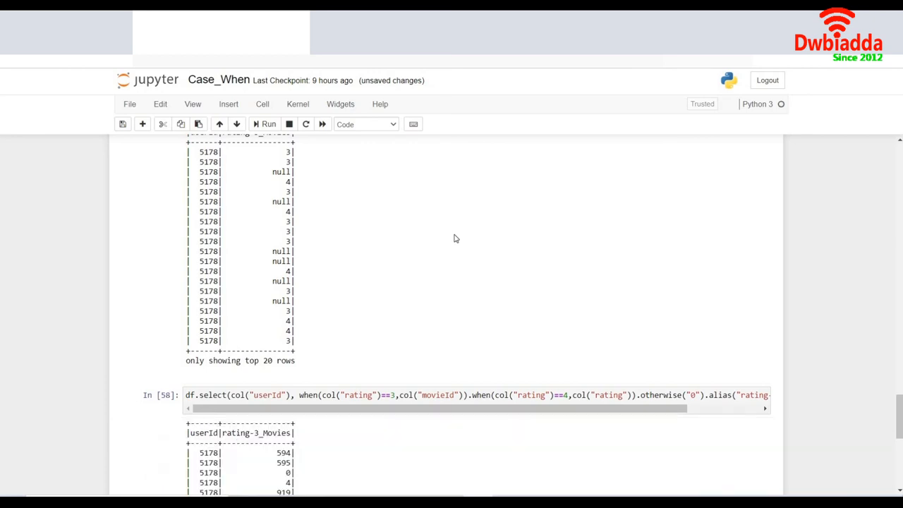
scroll(down, 3)
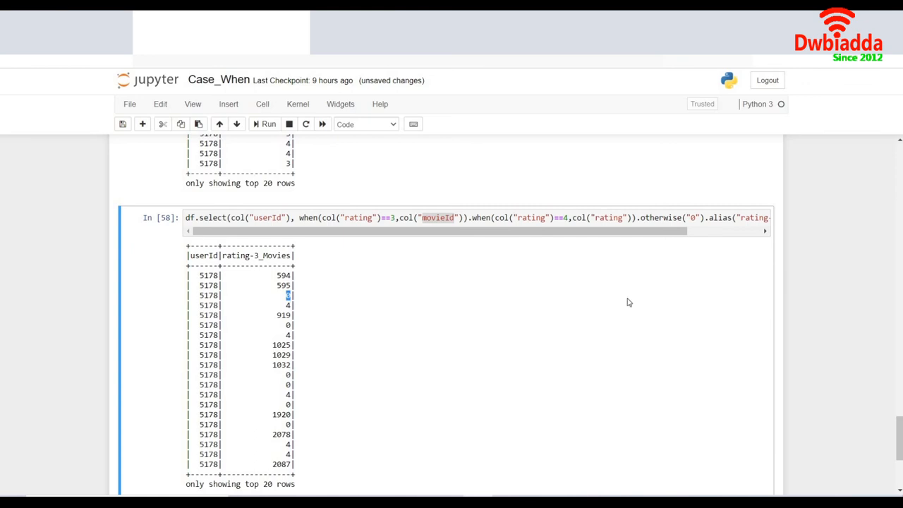
mouse_move(434, 232)
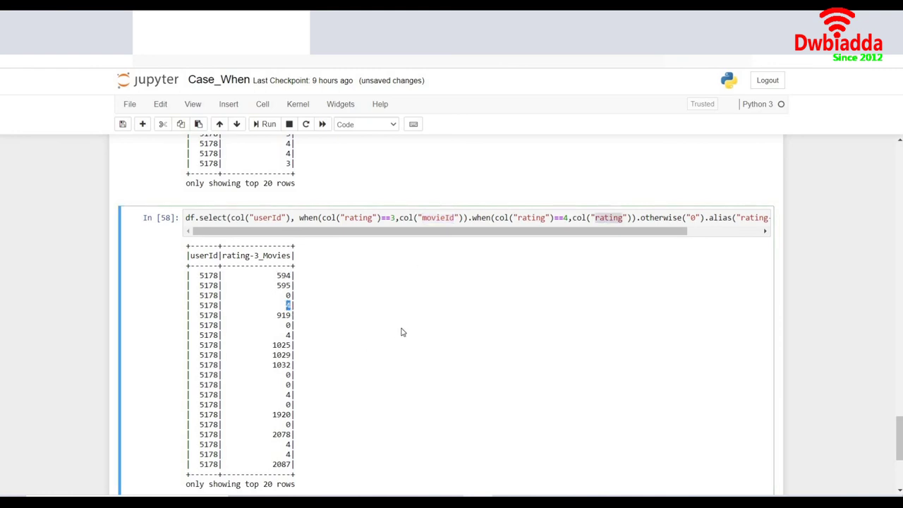
mouse_move(389, 314)
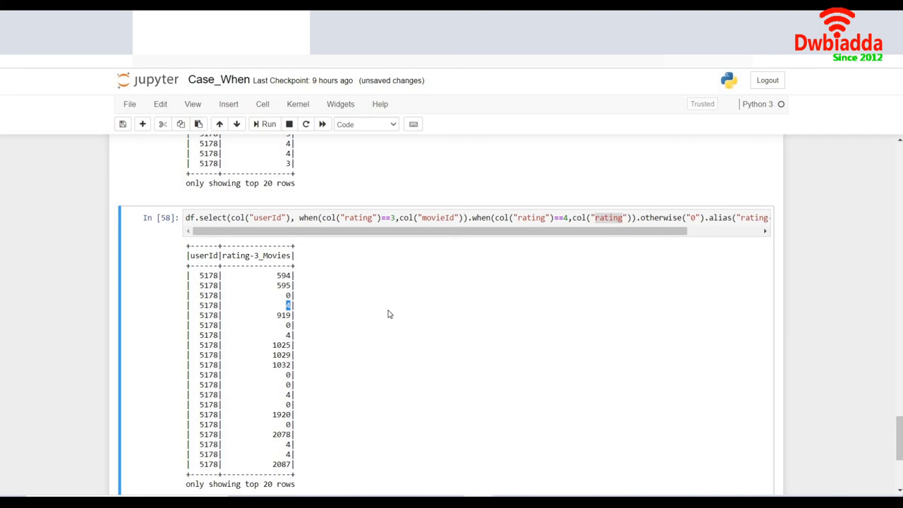
scroll(down, 3)
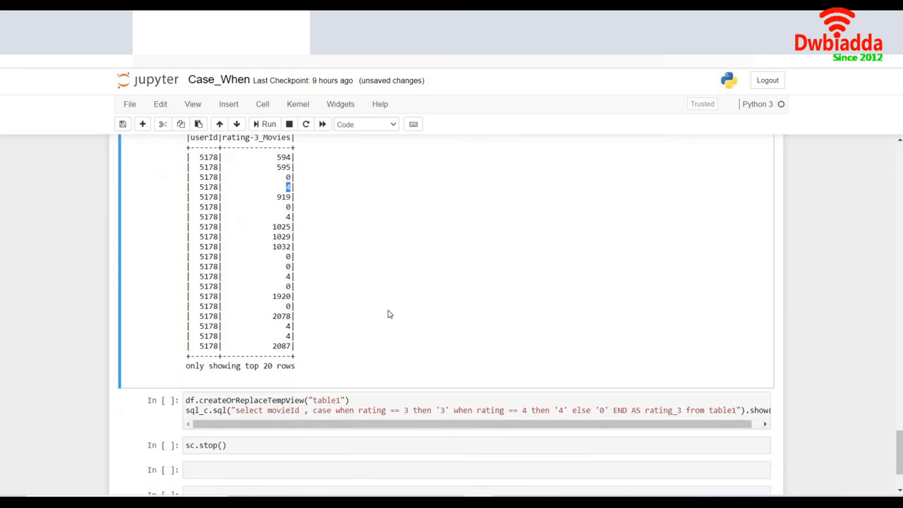
mouse_move(356, 389)
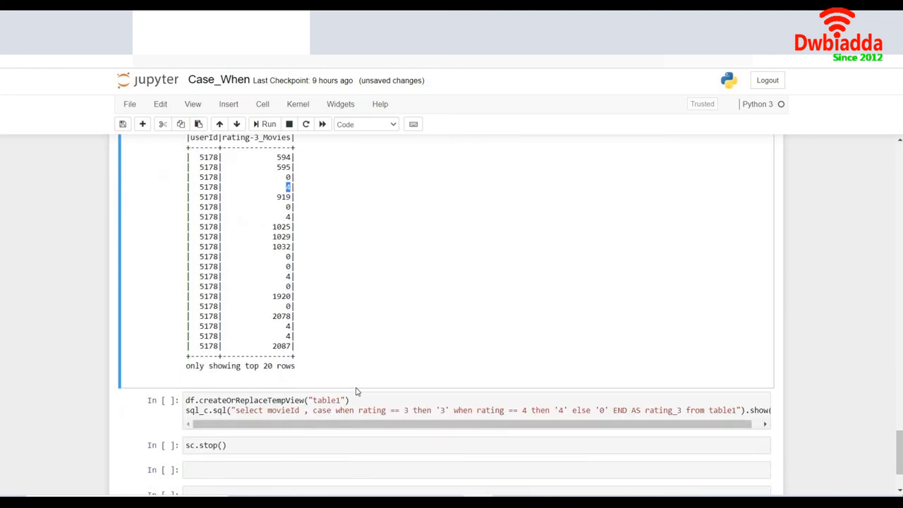
click(356, 401)
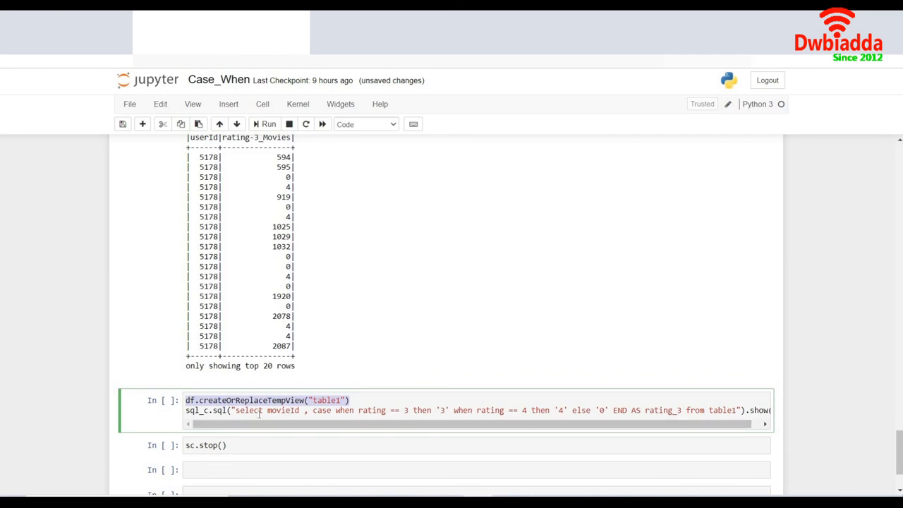
click(257, 411)
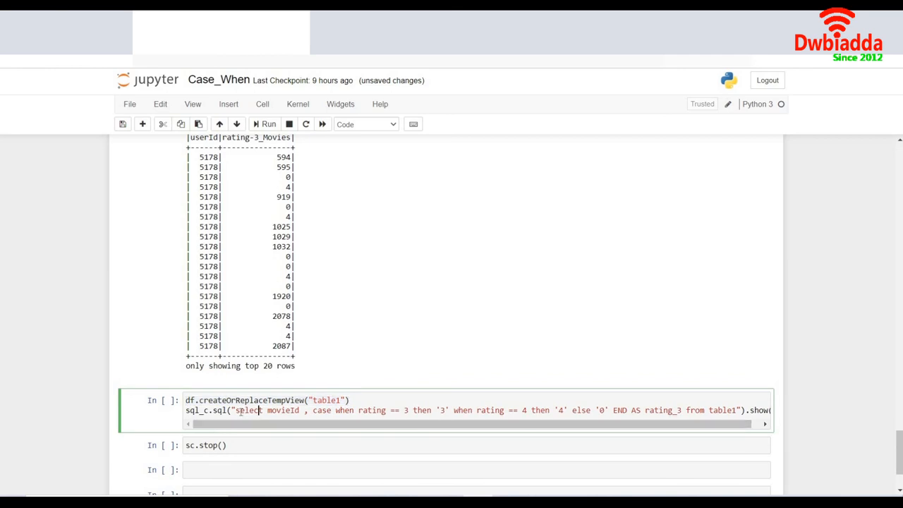